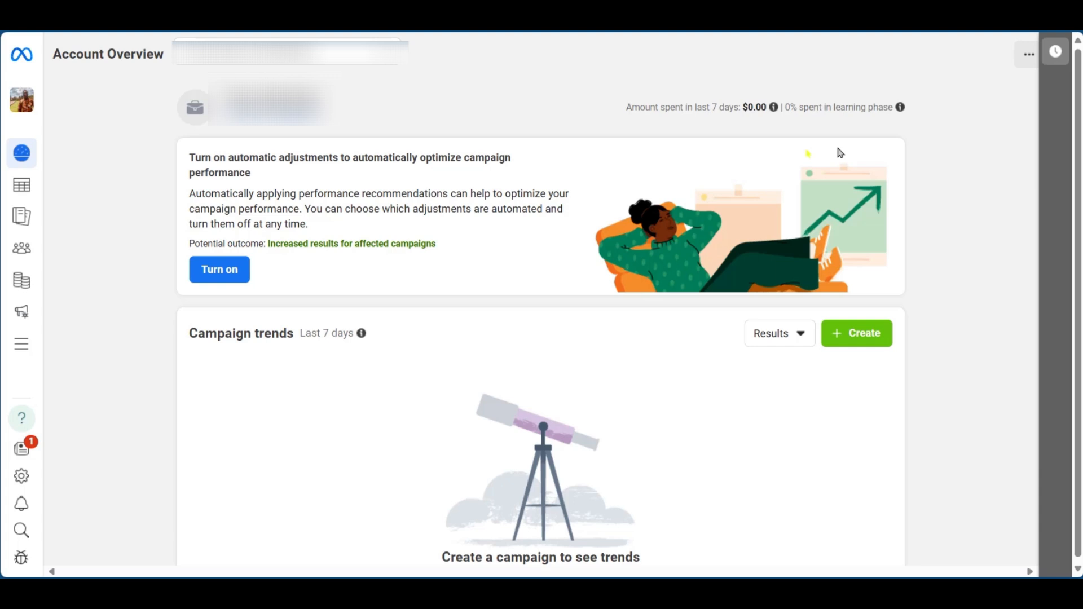
mouse_move(21, 280)
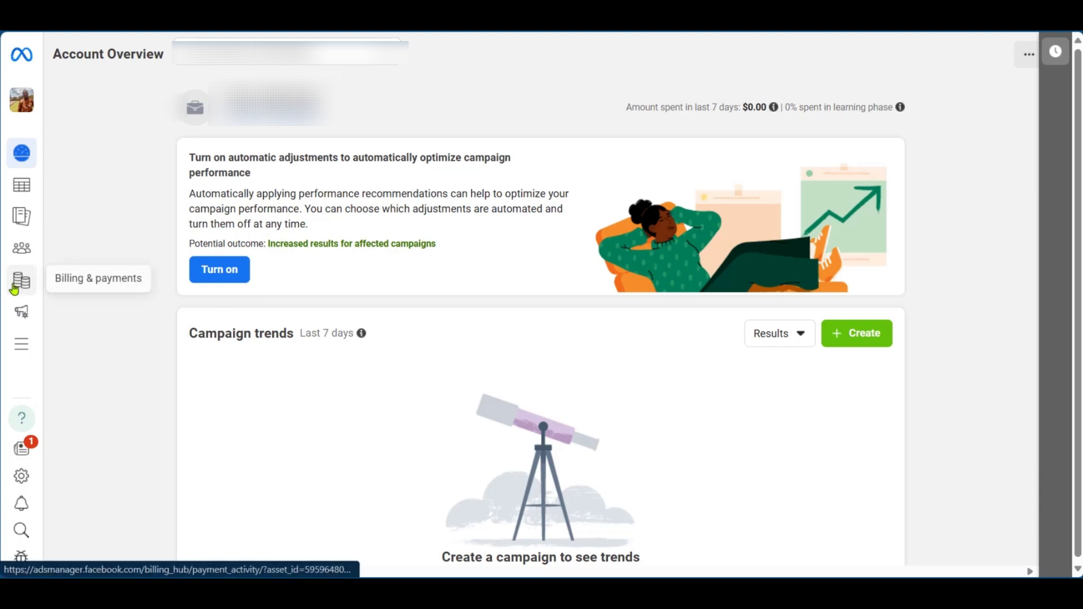
Expand the Ads Manager sidebar so section names like Billing & payments appear.
click(21, 280)
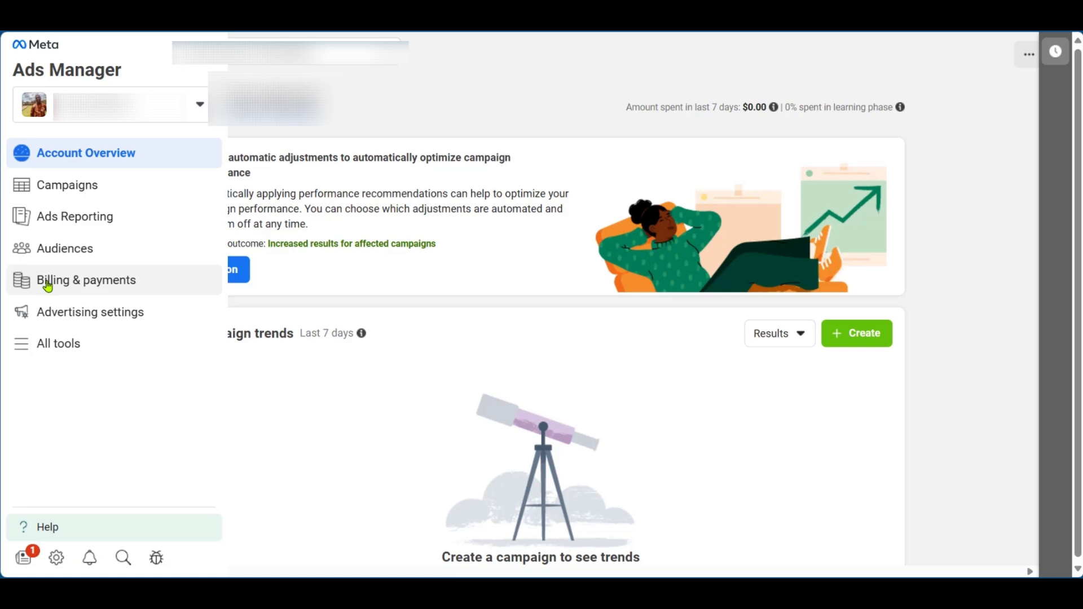
Go to Billing & payments, then Payment settings.
click(86, 279)
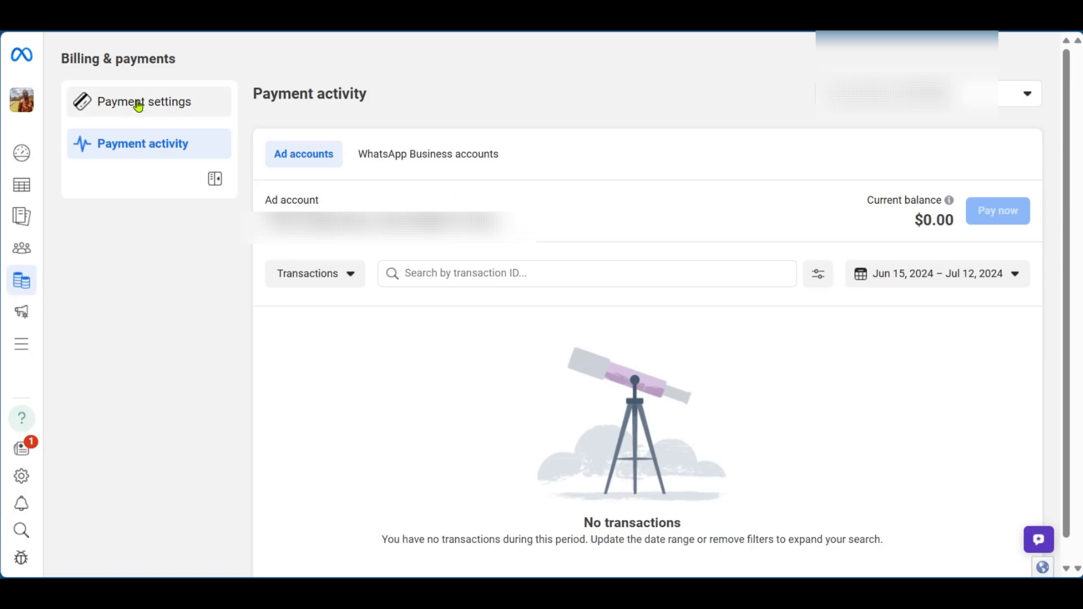
mouse_move(128, 107)
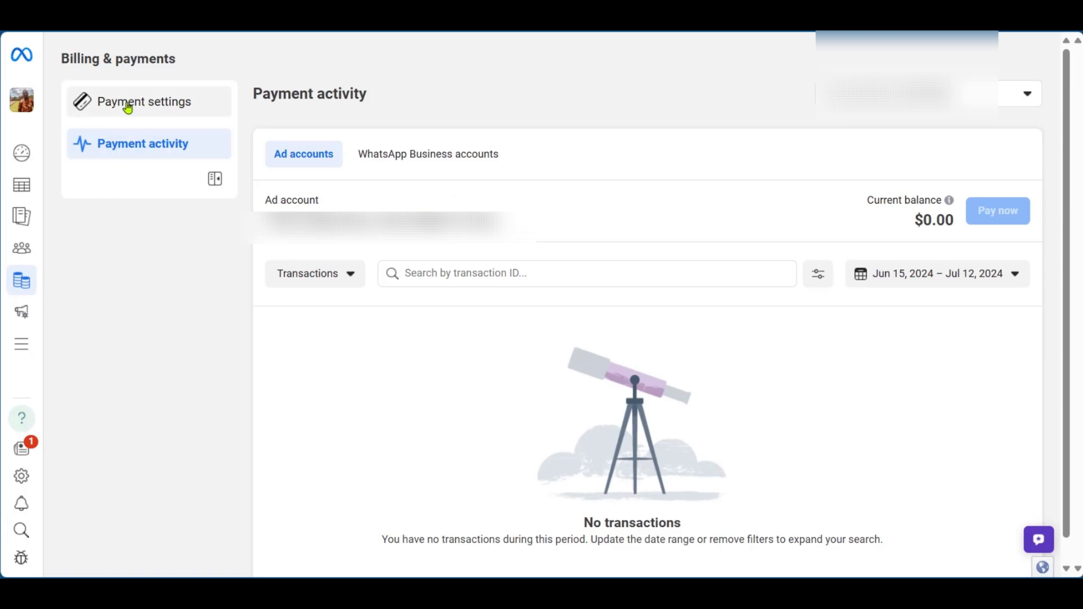
click(144, 102)
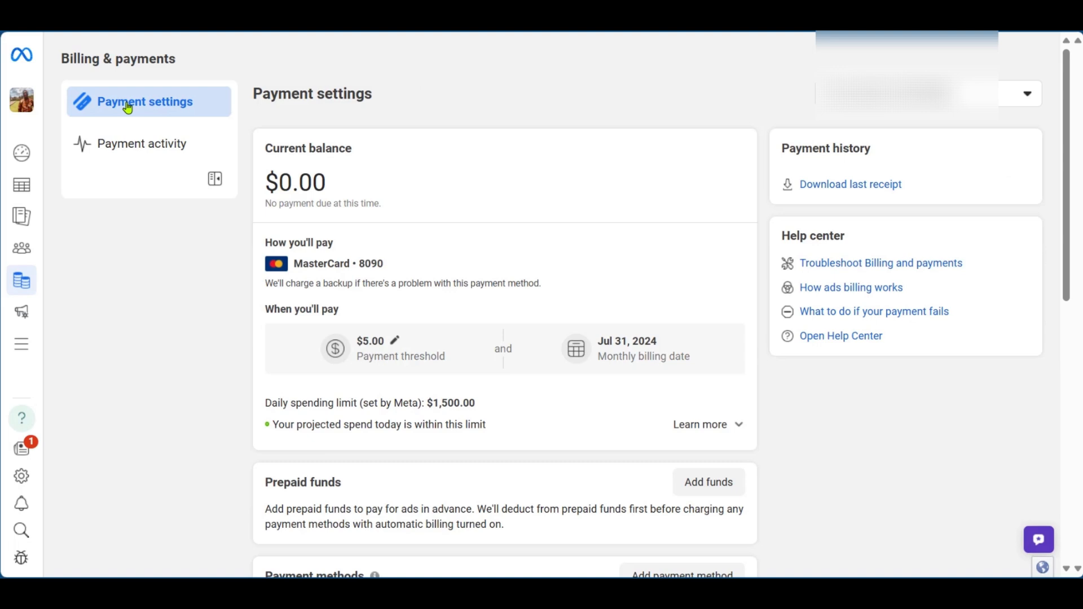
mouse_move(231, 267)
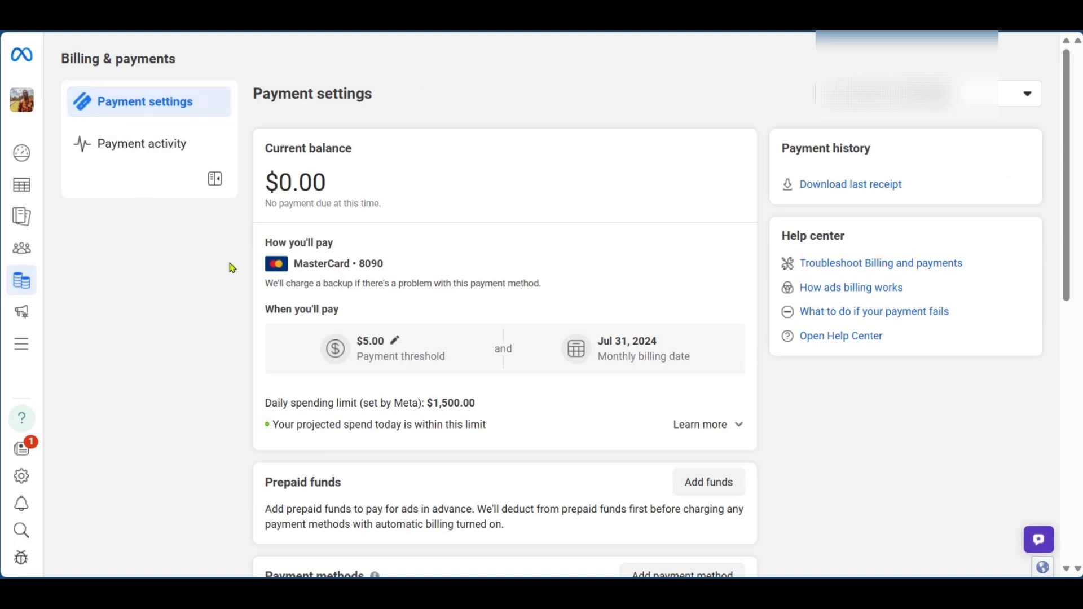
Scroll down Payment settings to the Prepaid funds and payment methods sections.
scroll(down, 3)
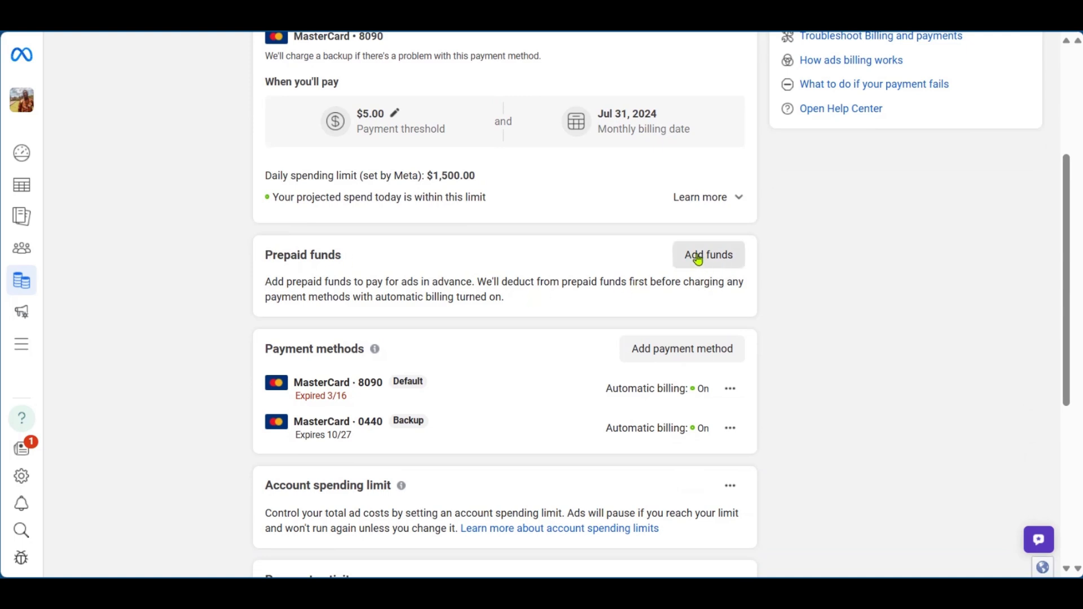
click(707, 254)
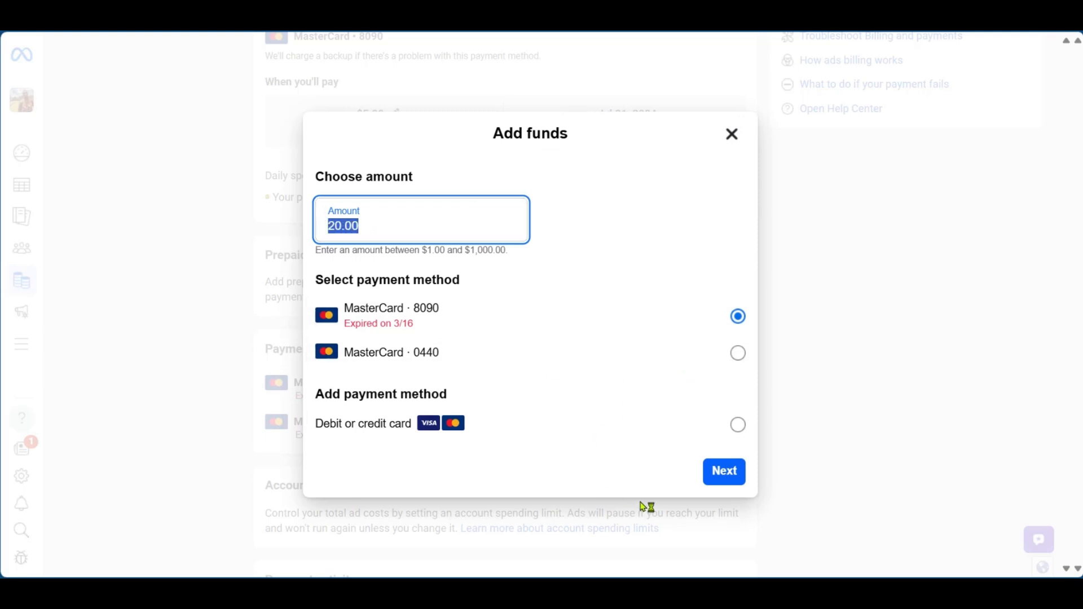
mouse_move(724, 471)
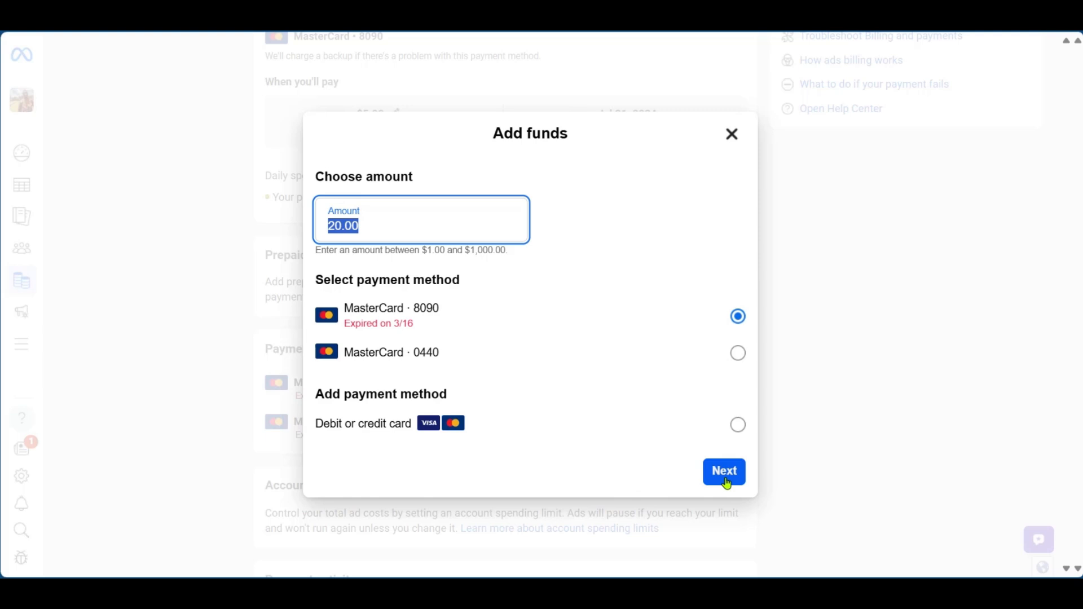
click(723, 471)
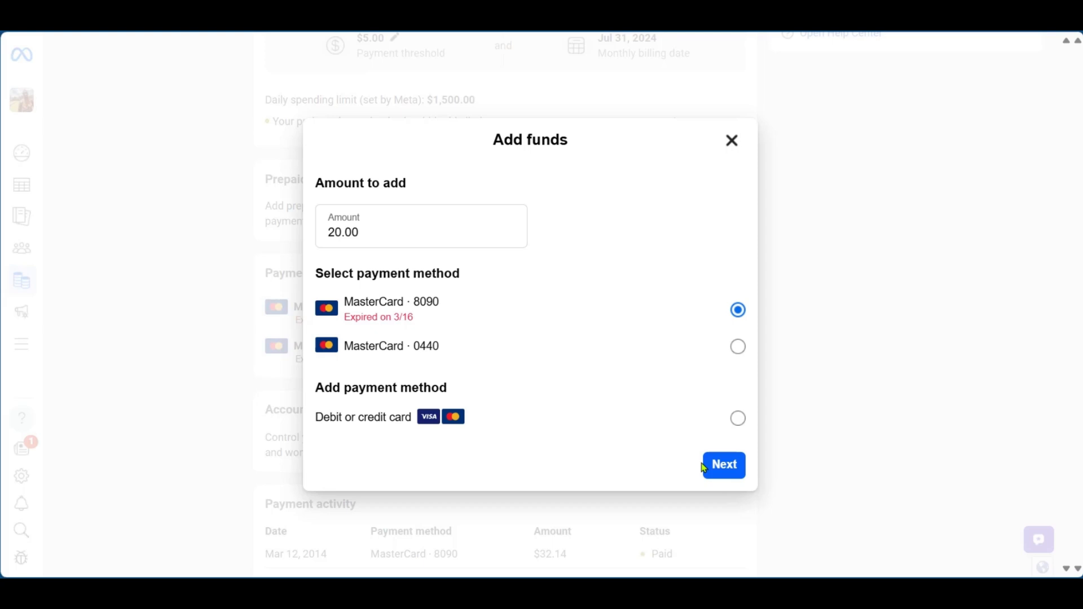
click(732, 140)
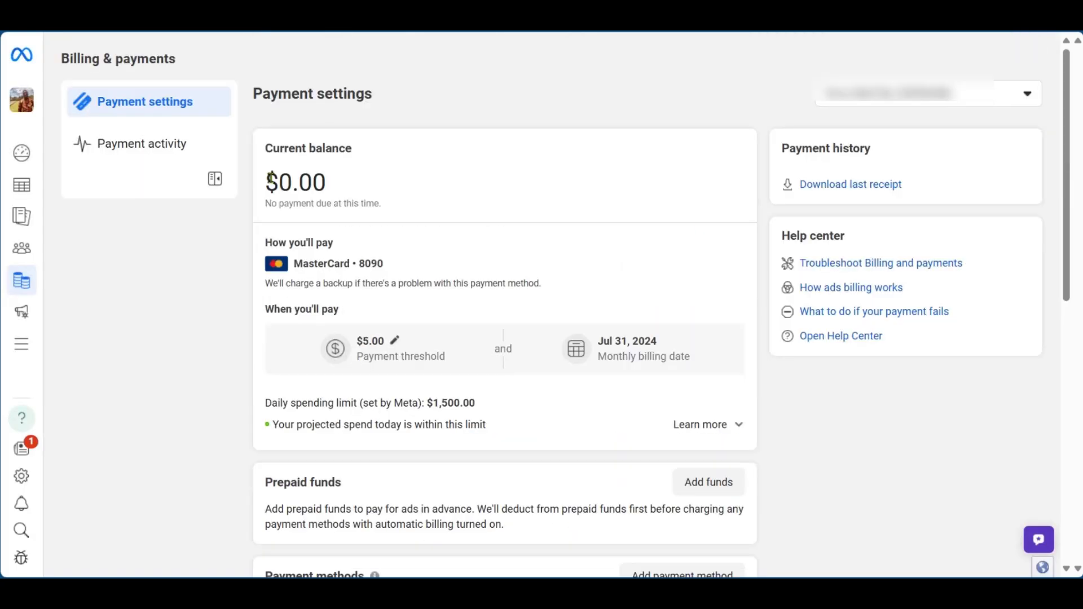